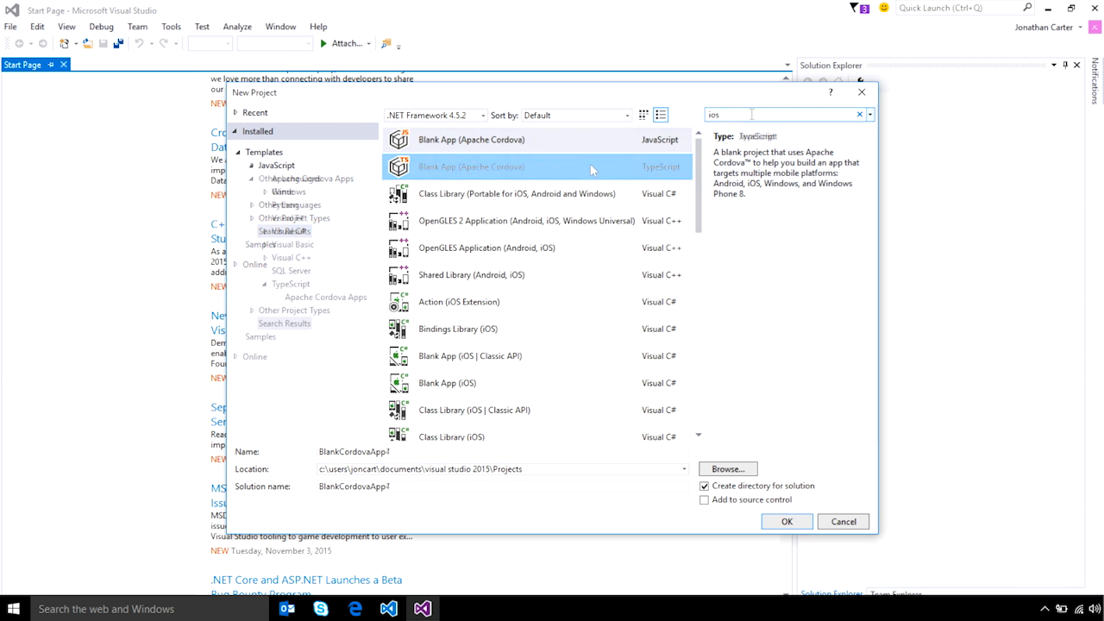
- Choose the TypeScript Blank App (Apache Cordova) template for the new project
click(473, 166)
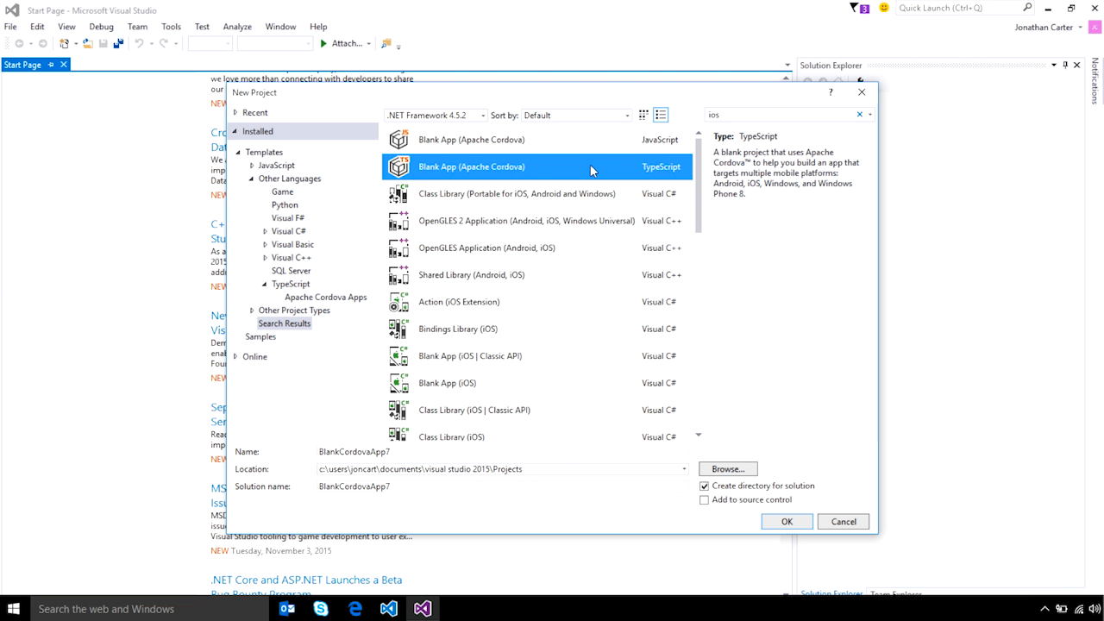
mouse_move(597, 145)
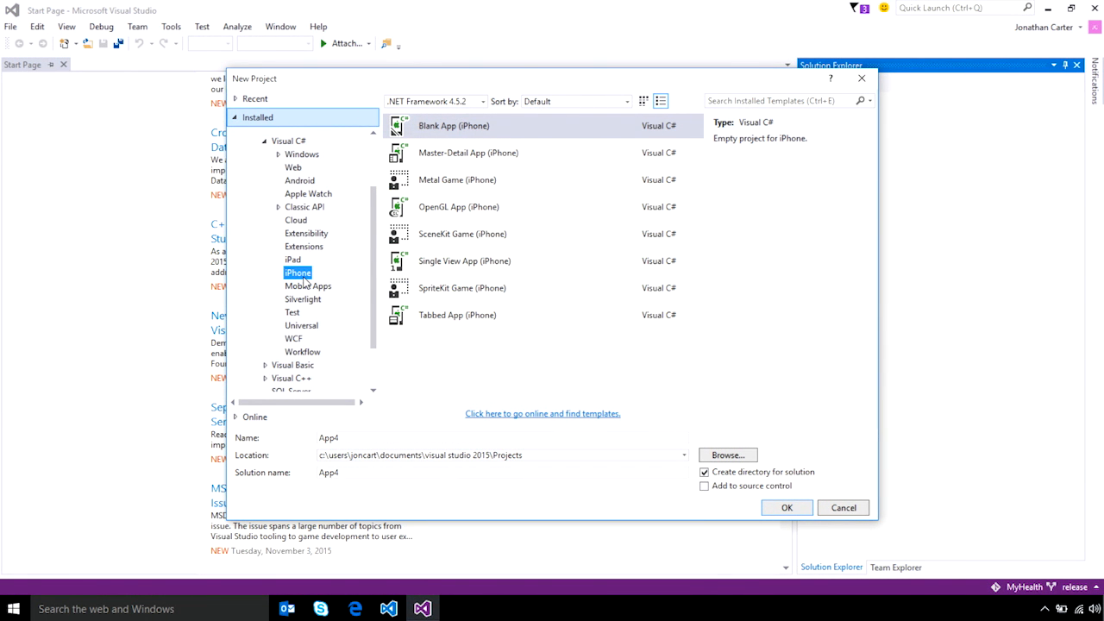
mouse_move(336, 285)
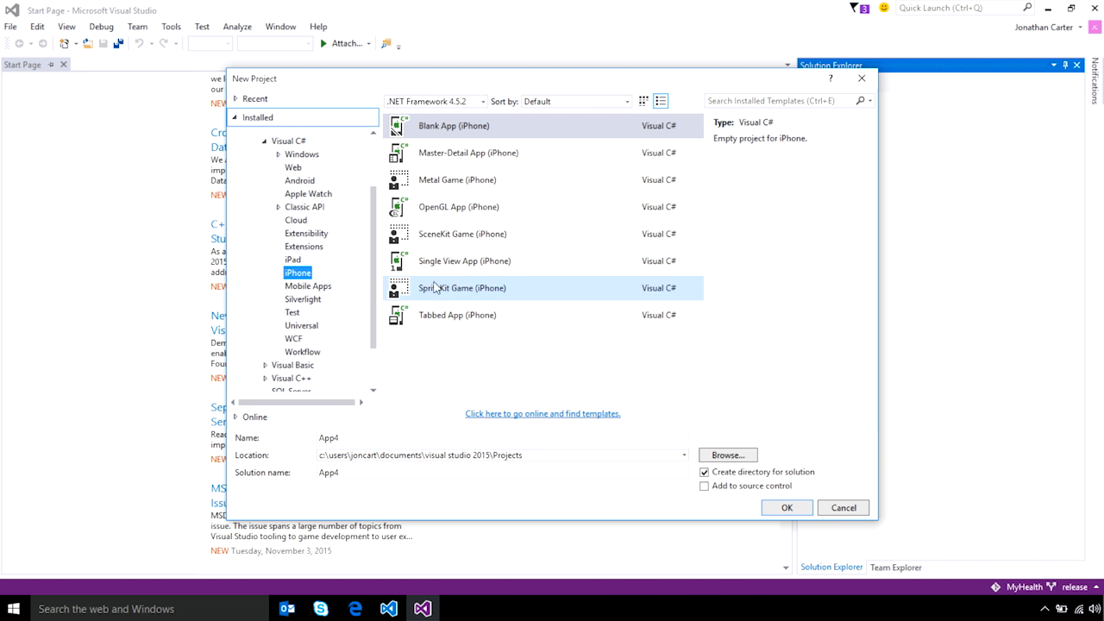
- Select the SpriteKit Game (iPhone) template under Visual C# > iPhone
click(307, 193)
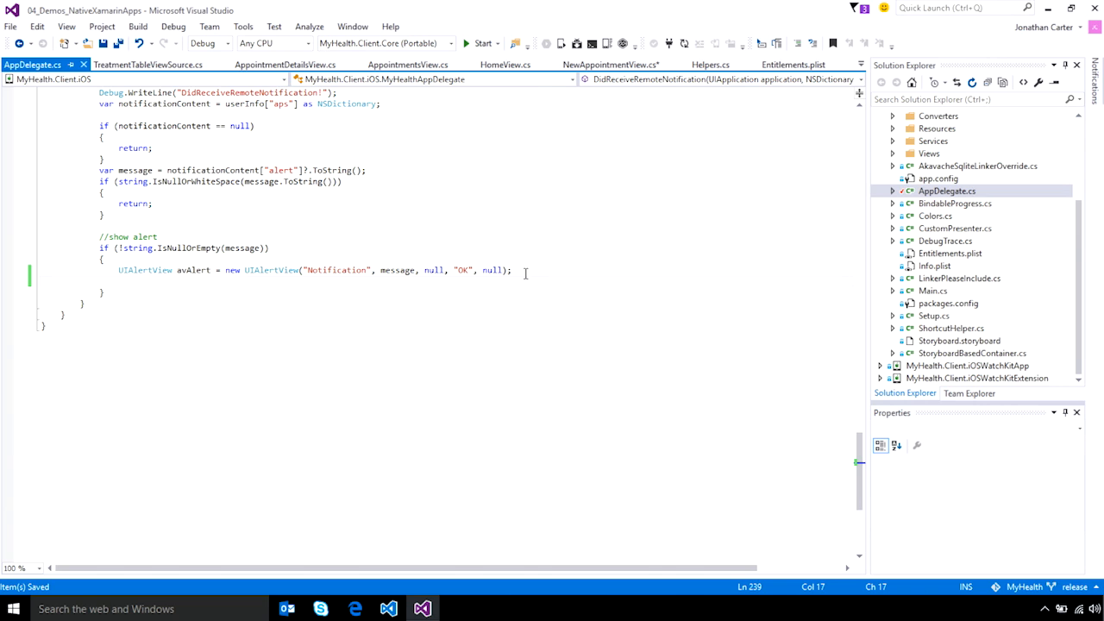
- Add the avAlert.Show(); call in AppDelegate using IntelliSense completion
text(avA)
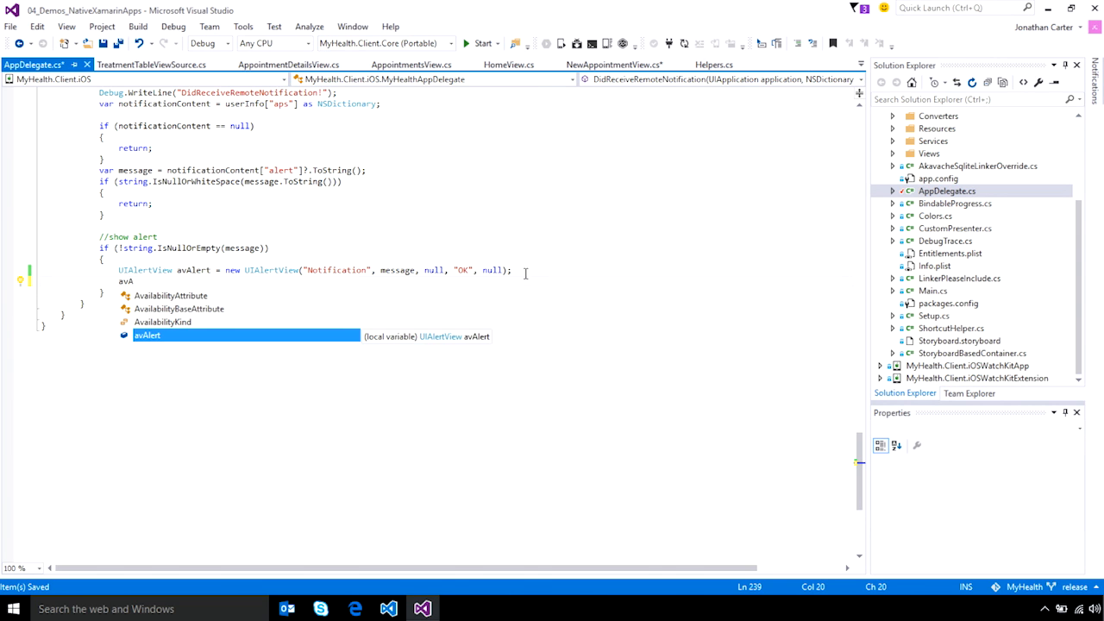
text(.s)
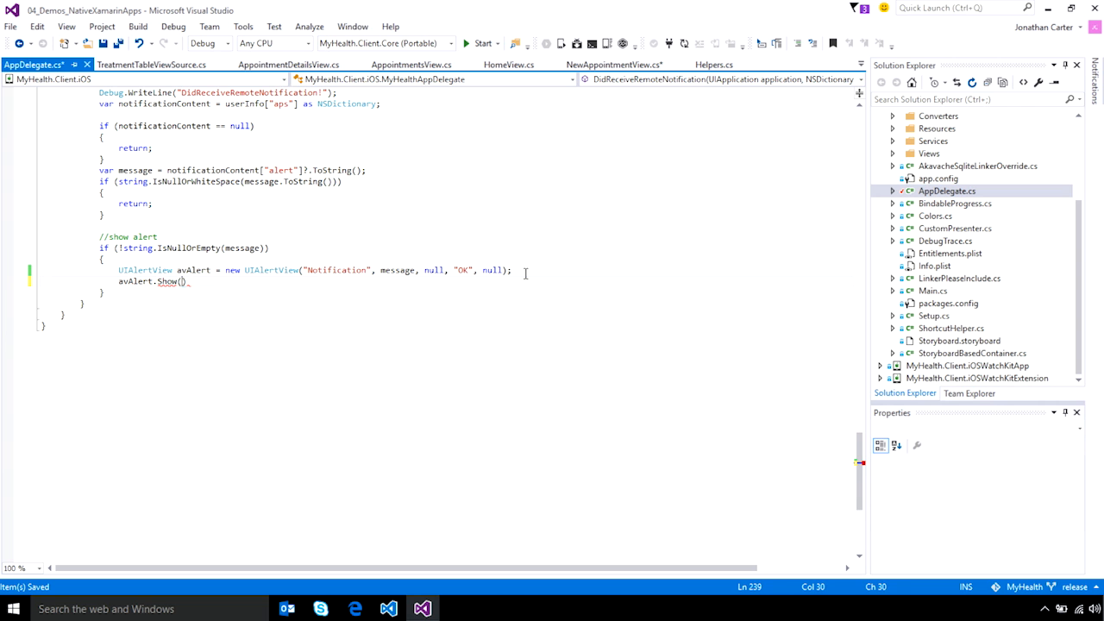
text(;)
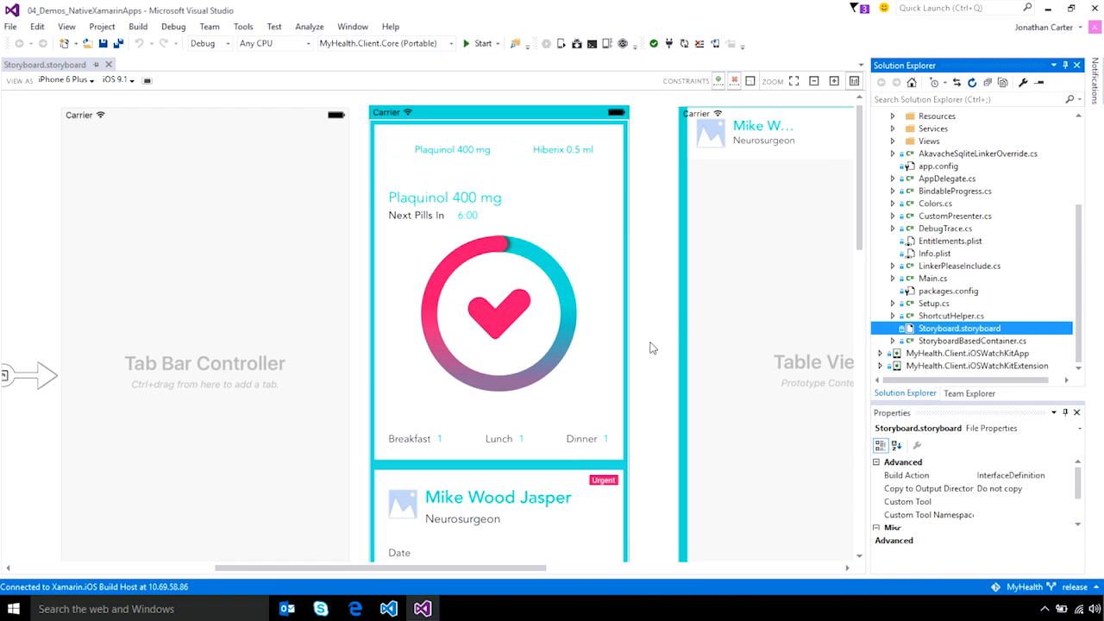
- Select the heart image view in Storyboard.storyboard
click(499, 313)
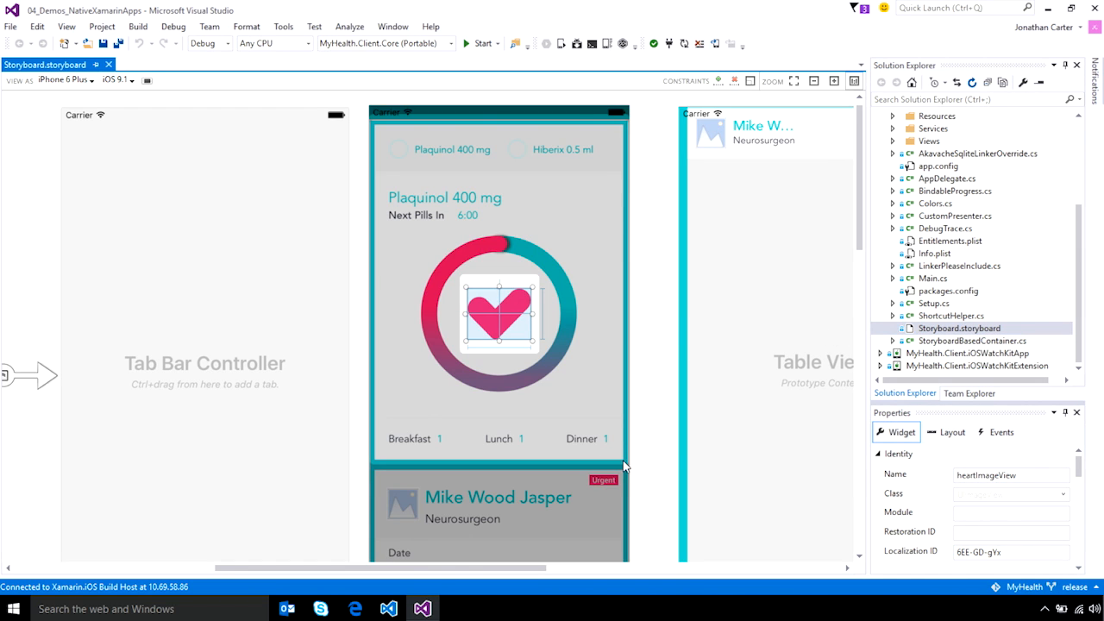
click(953, 431)
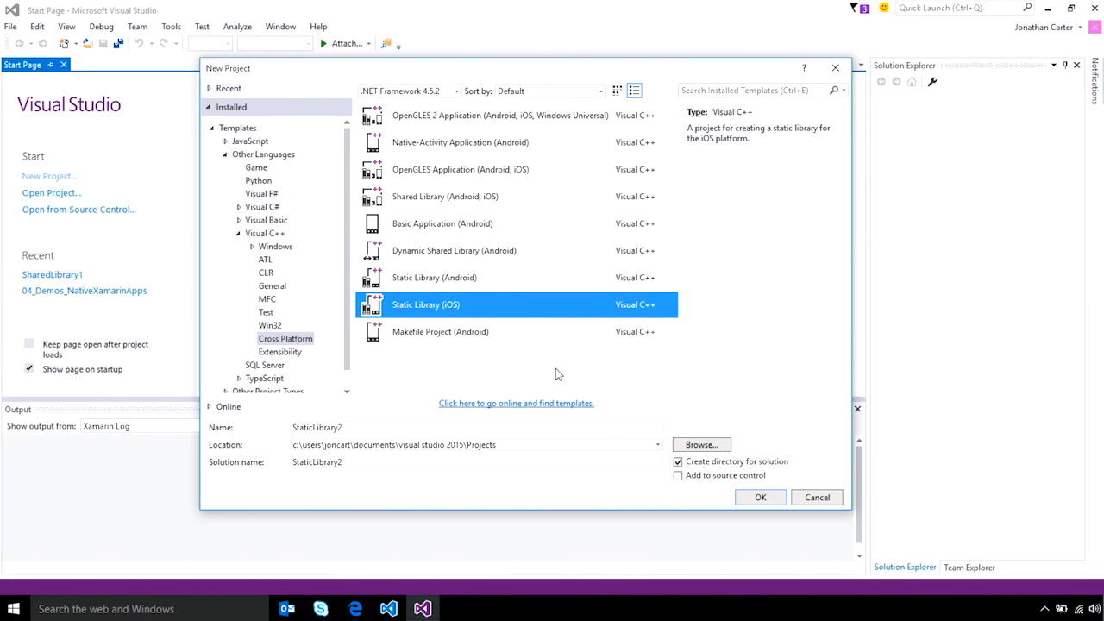
mouse_move(552, 331)
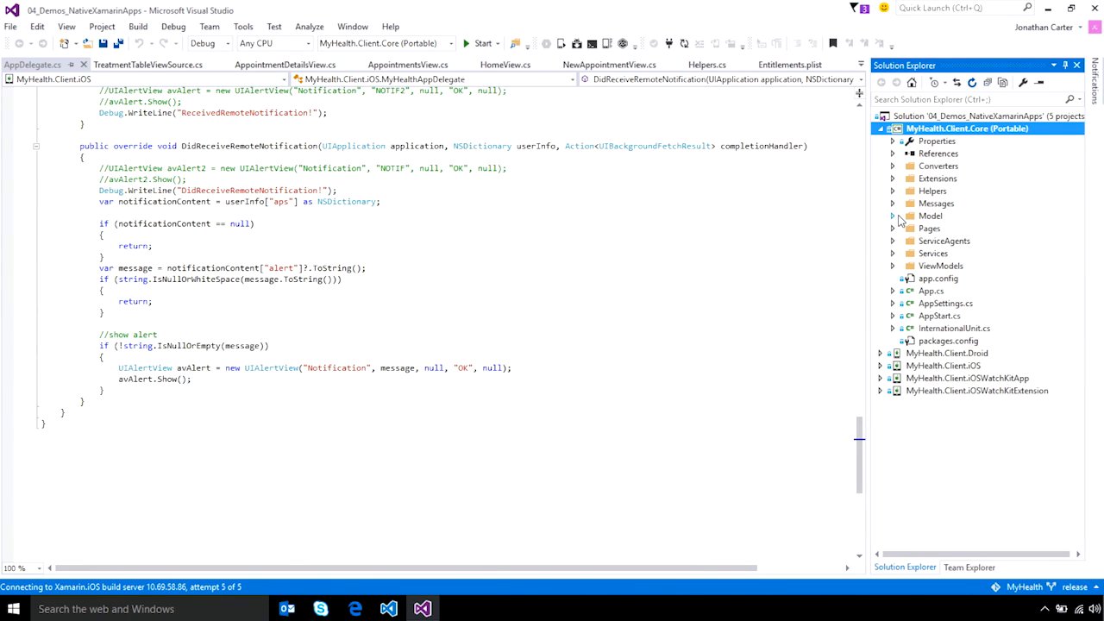
mouse_move(890, 221)
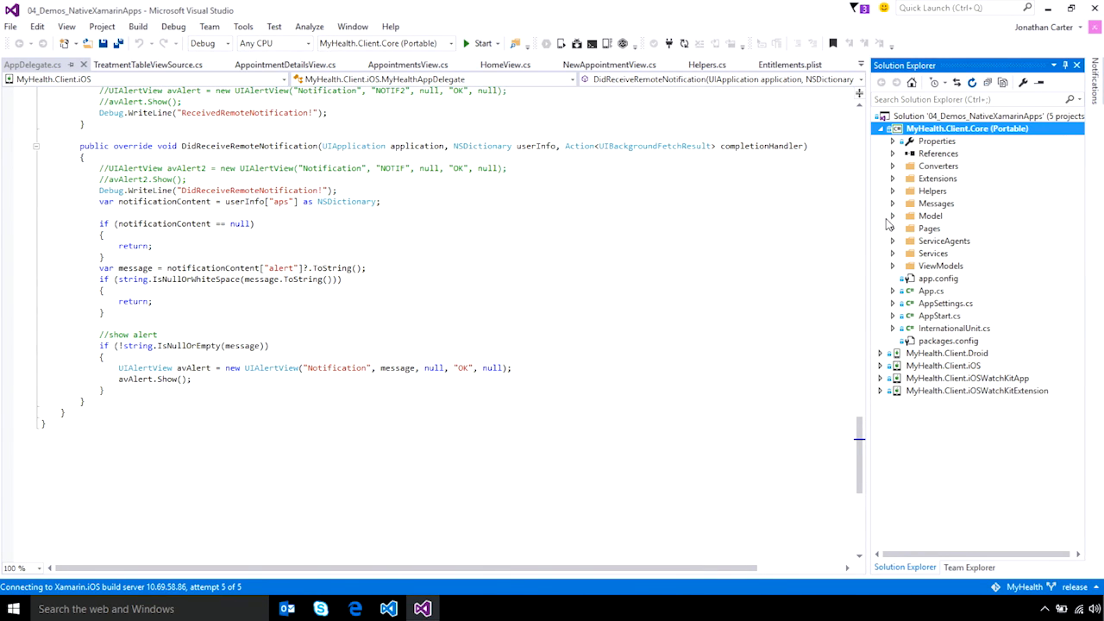
- Expand the Model folder of MyHealth.Client.Core to list Appointment, Doctor, Medicine and Patient
click(930, 215)
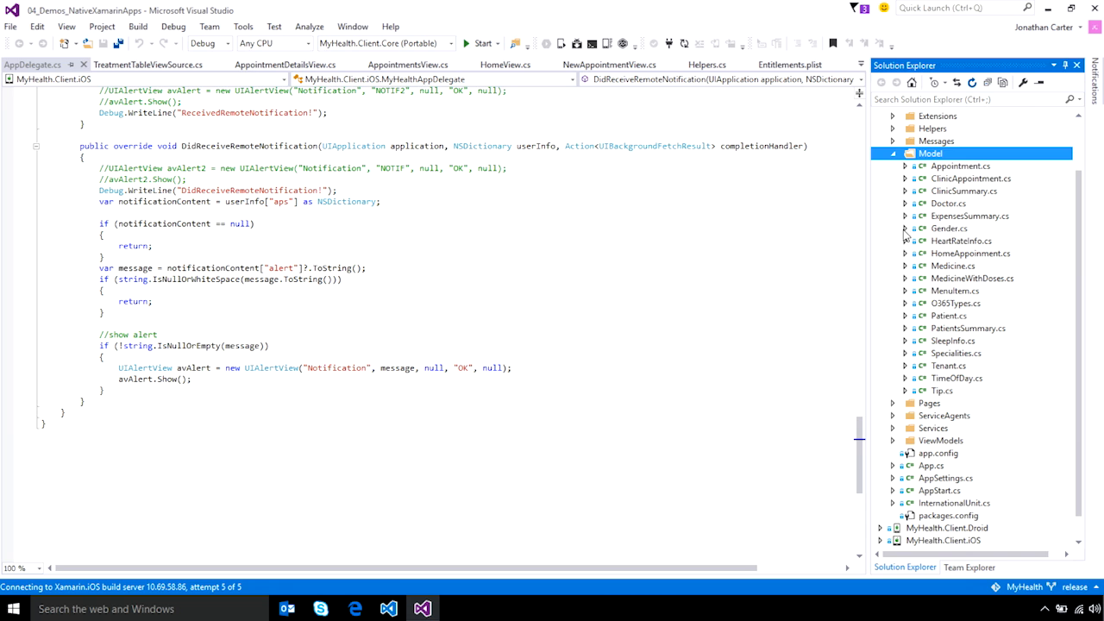
mouse_move(896, 445)
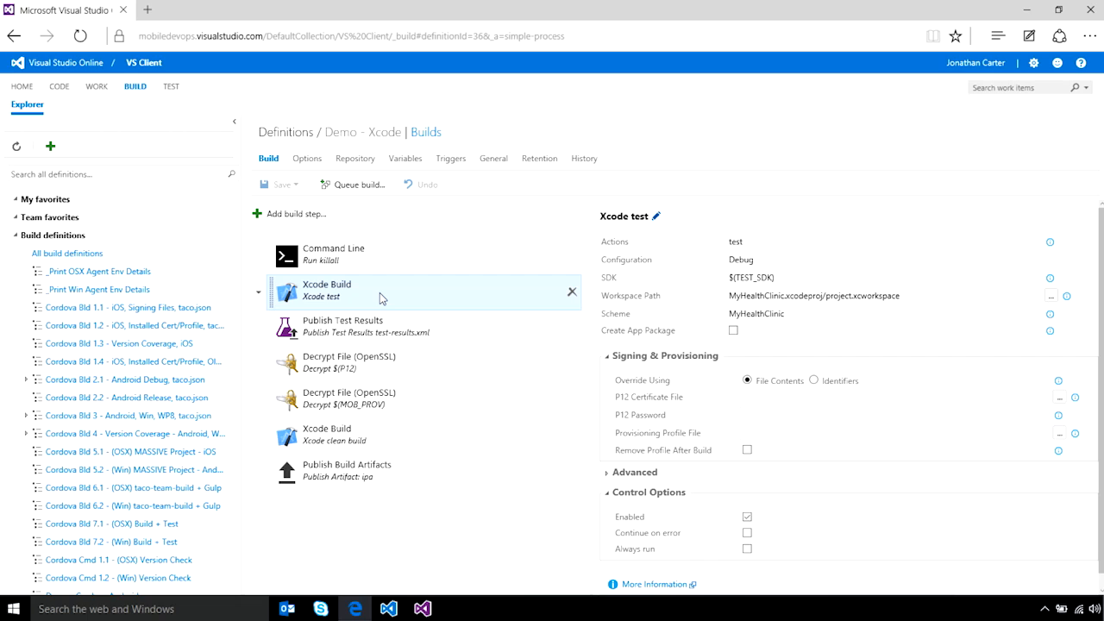
mouse_move(361, 303)
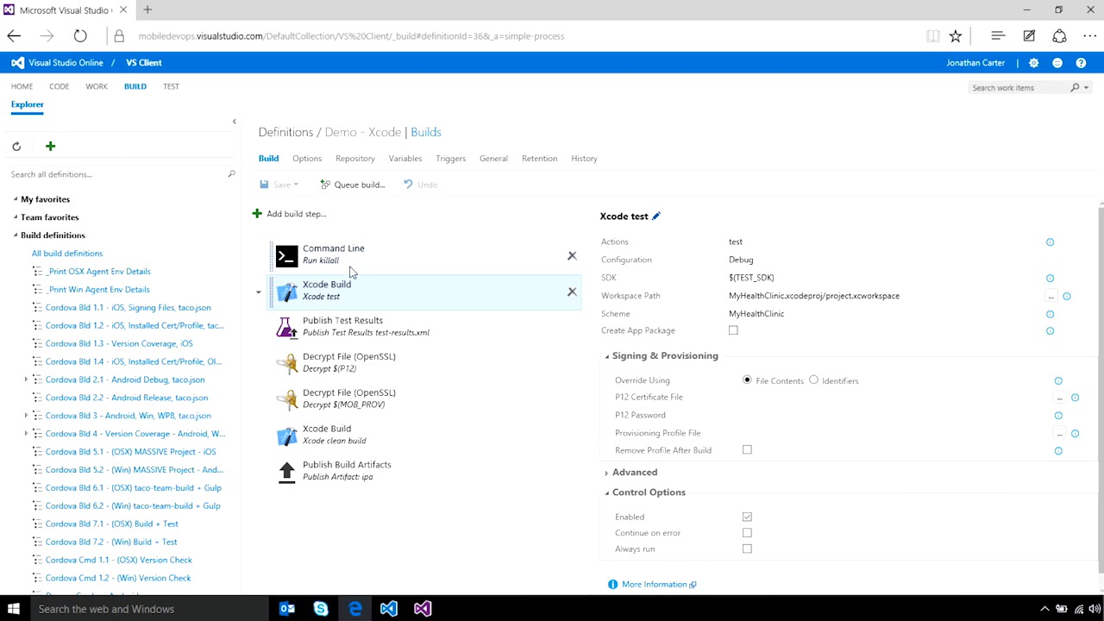
- Queue a build of the Demo - Xcode definition in Visual Studio Online
click(355, 183)
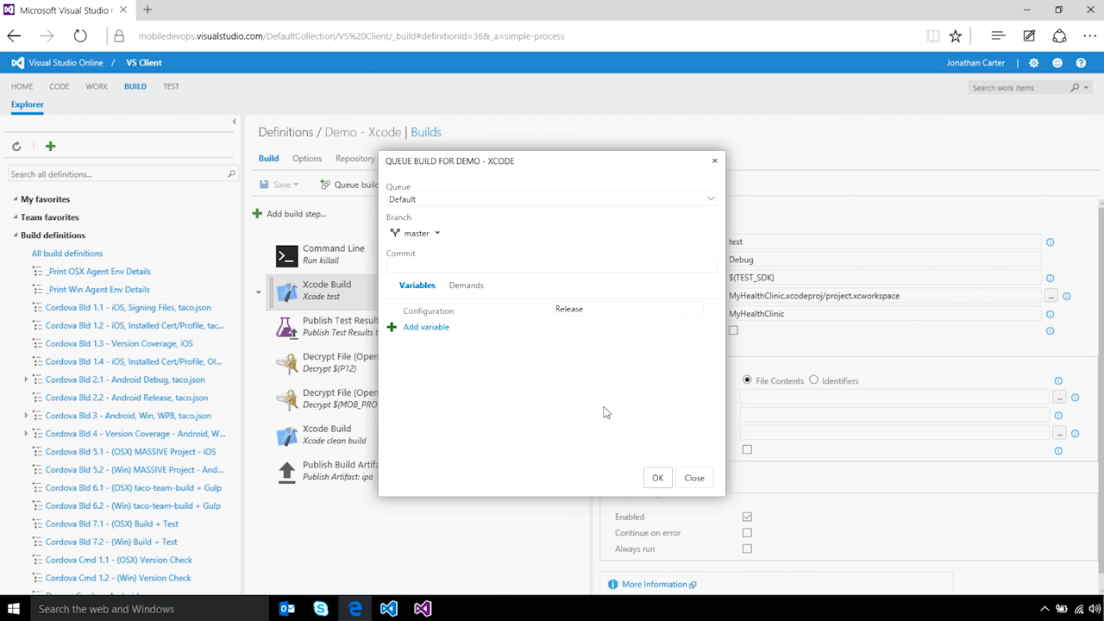
click(658, 477)
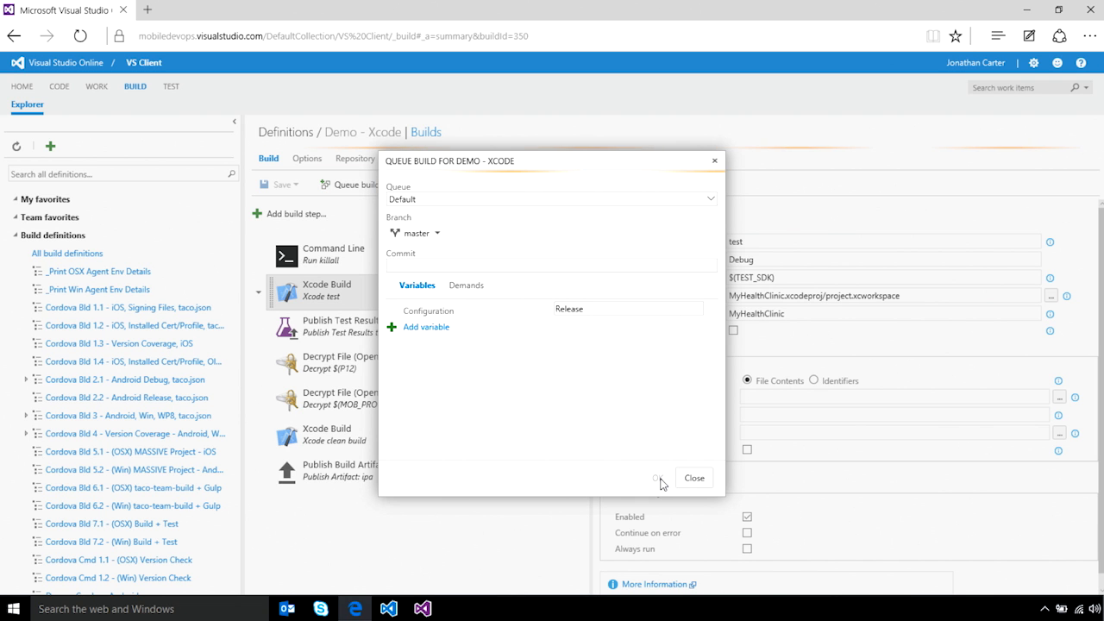
click(657, 480)
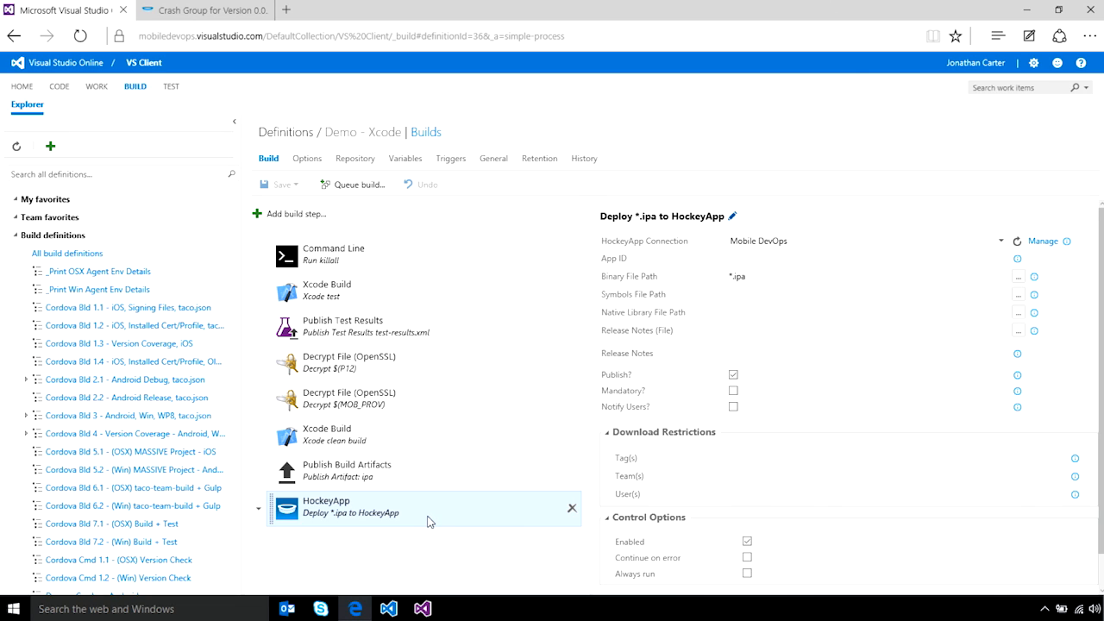
- Switch to the HockeyApp tab showing the HelloTaco crash stack trace
click(203, 10)
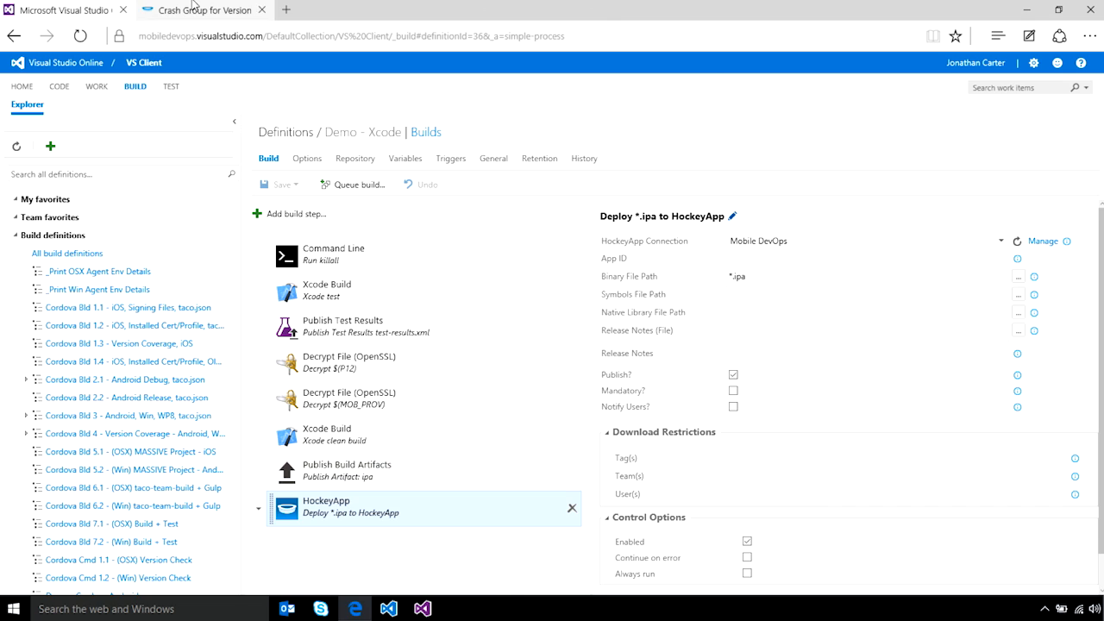
click(204, 11)
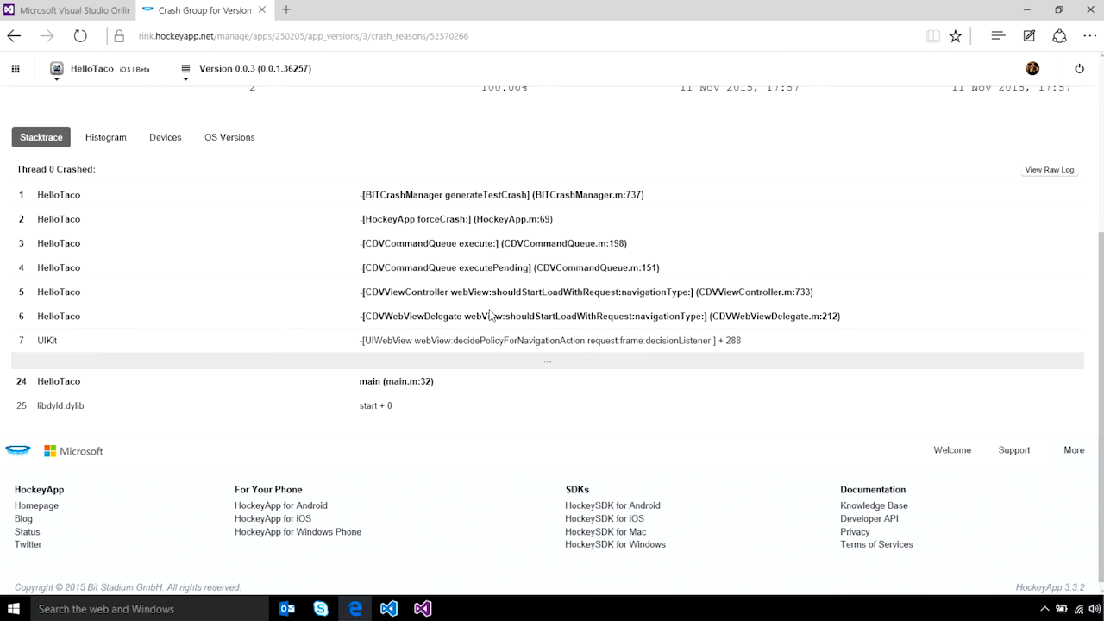